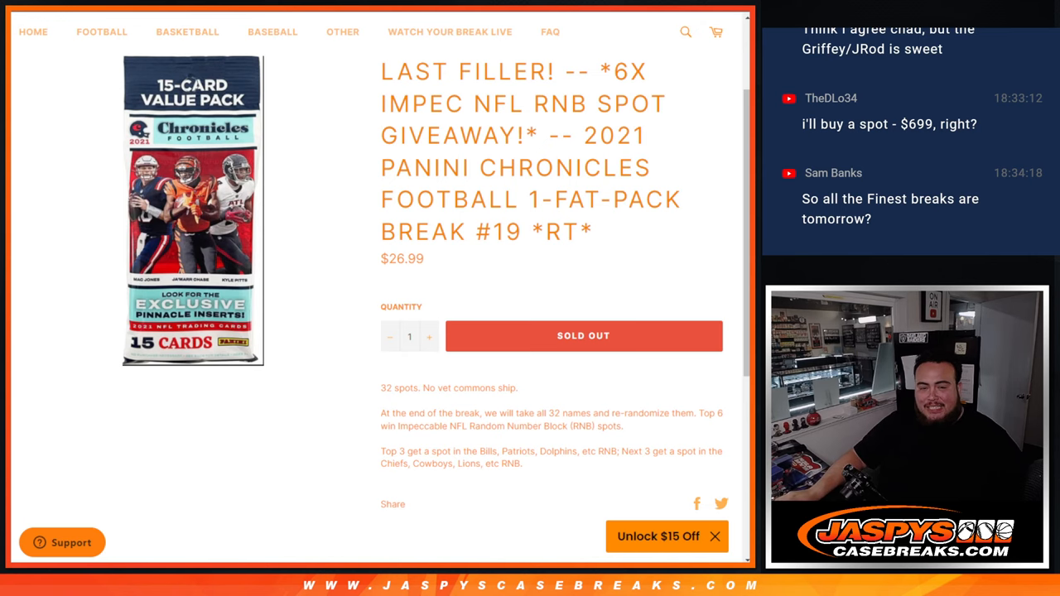
- Select and copy 'Top 3 get a spot in the Bills, Patriots, Dolphins, etc' from the break page
scroll(down, 3)
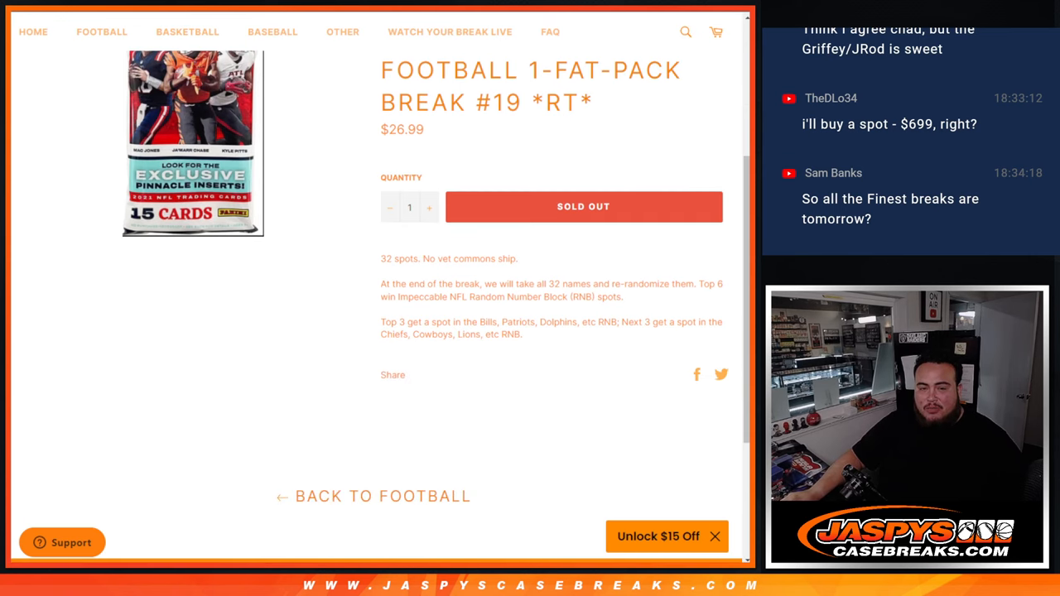
drag(380, 322, 595, 322)
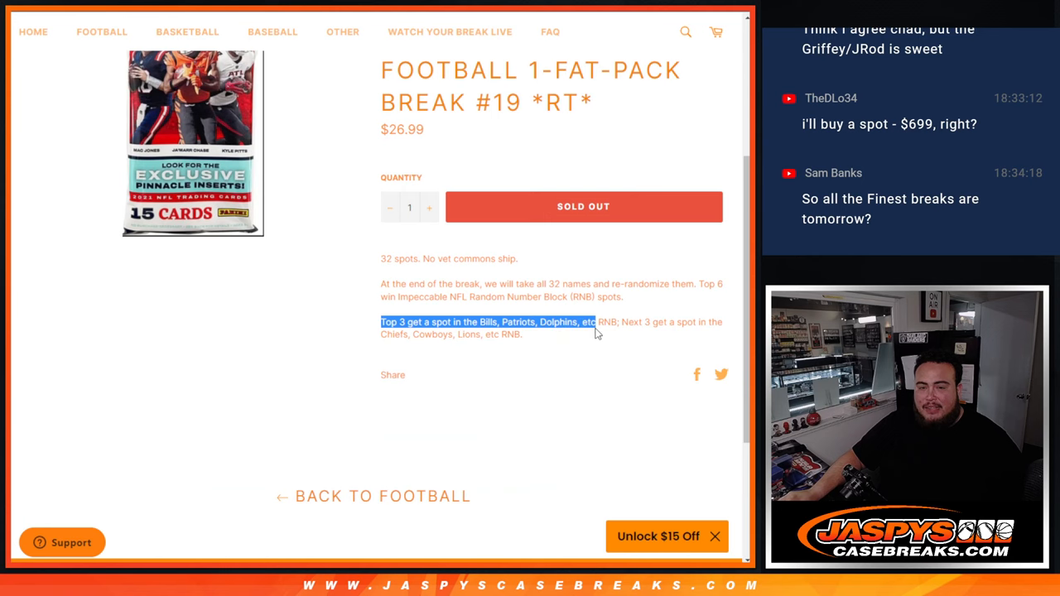
mouse_move(411, 25)
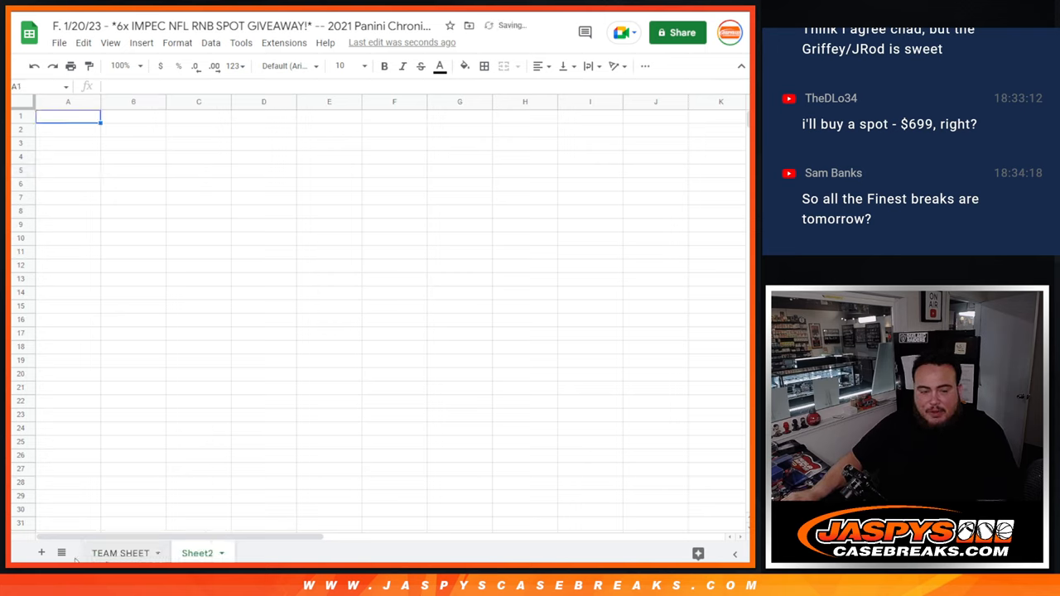
- Rename Sheet2 to 'RNB WINNERS' and enter the Top 3 Bills, Patriots, Dolphins spot lines
double_click(197, 553)
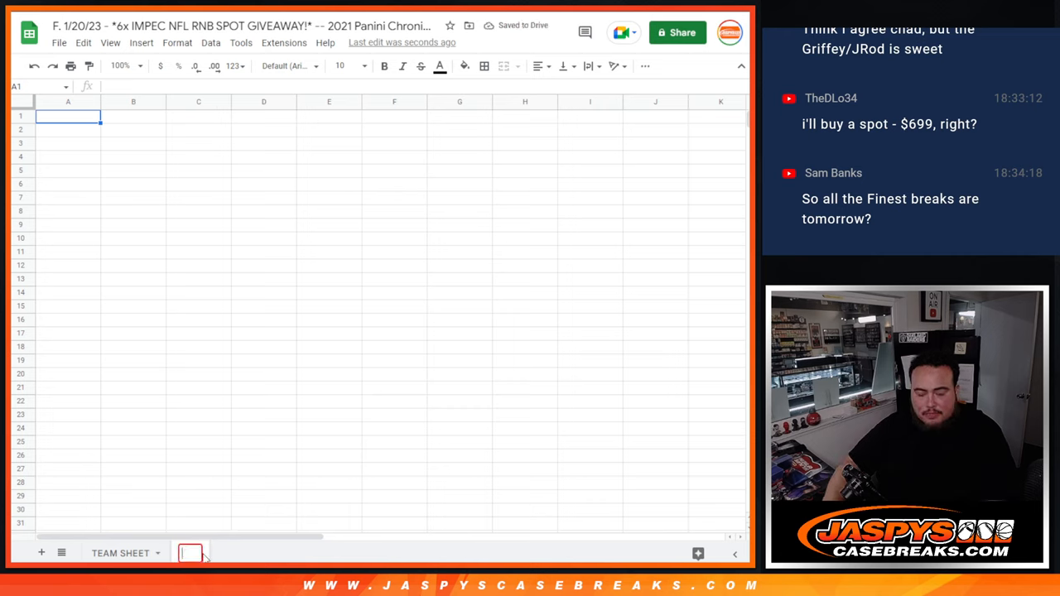
text(Top A get a spot in the Bills, Patriots, Dolphins, etc)
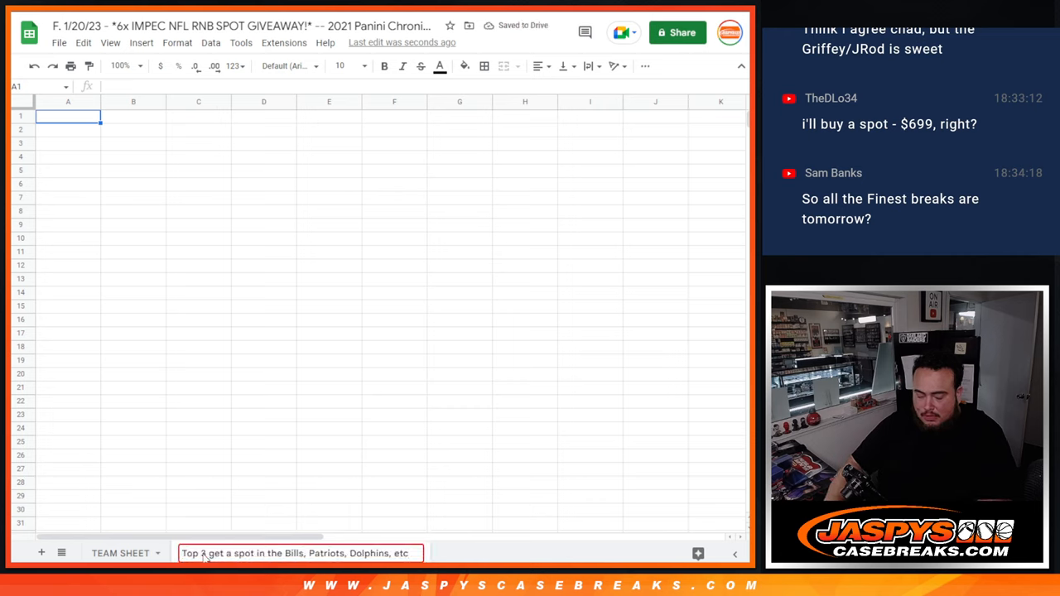
text(RNB WINNERS)
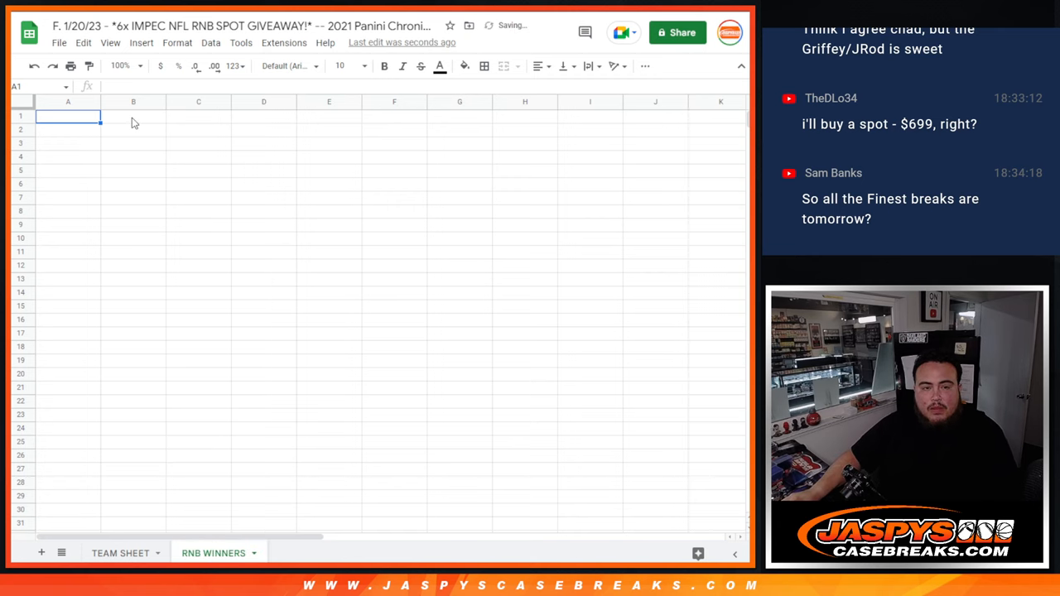
text(Top 3 get a spot in the Bills, Patriots, Dolphins, etc)
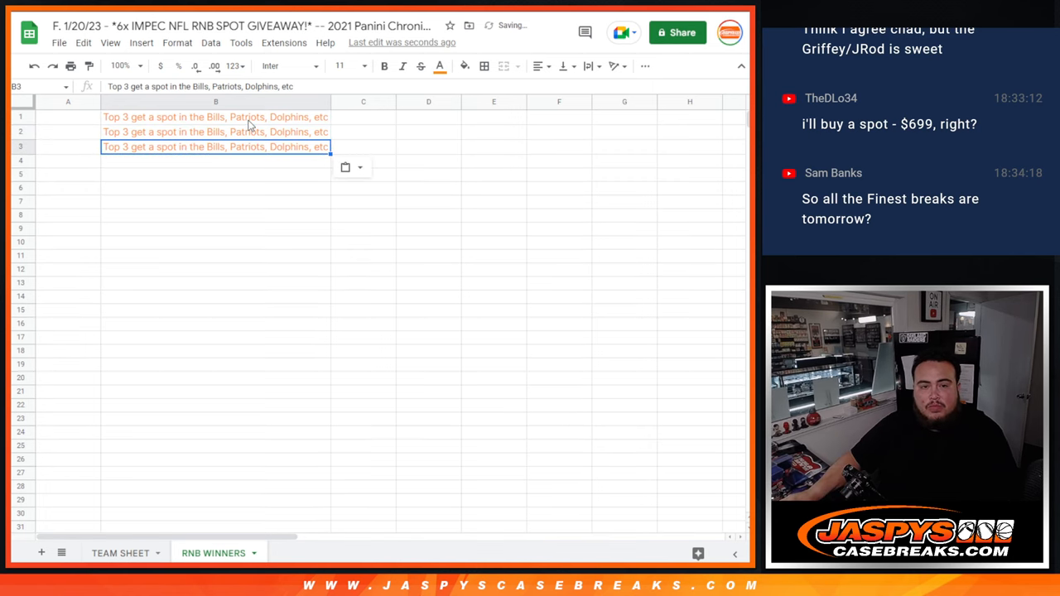
- Enlarge the Top 3 and Next 3 description text to font size 18
click(340, 65)
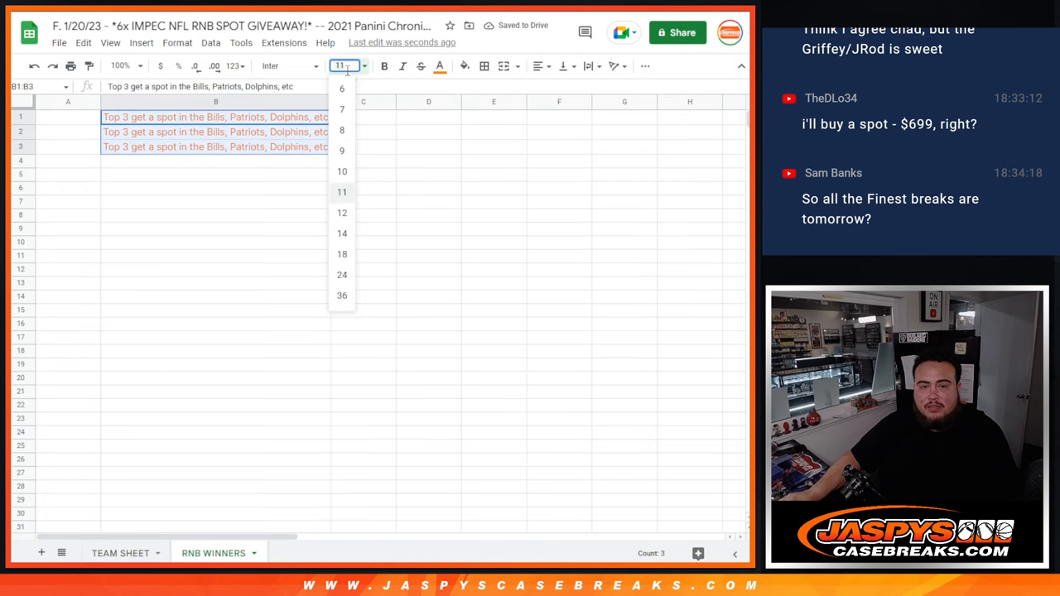
click(341, 253)
text(Next 3 get a spot in the Chiefs, Cowboys, Lions, etc RNB.)
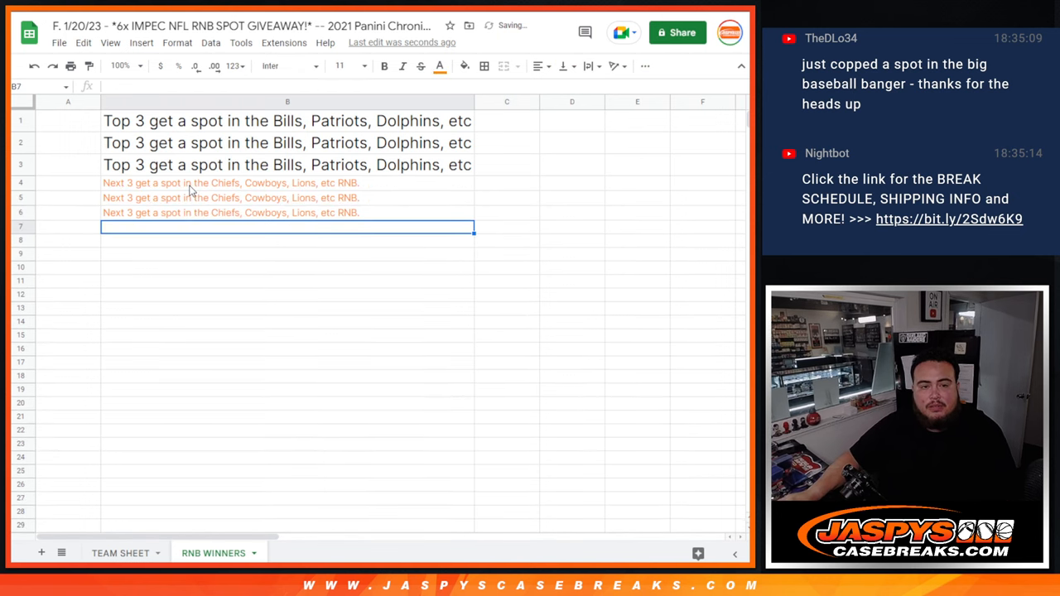
click(339, 65)
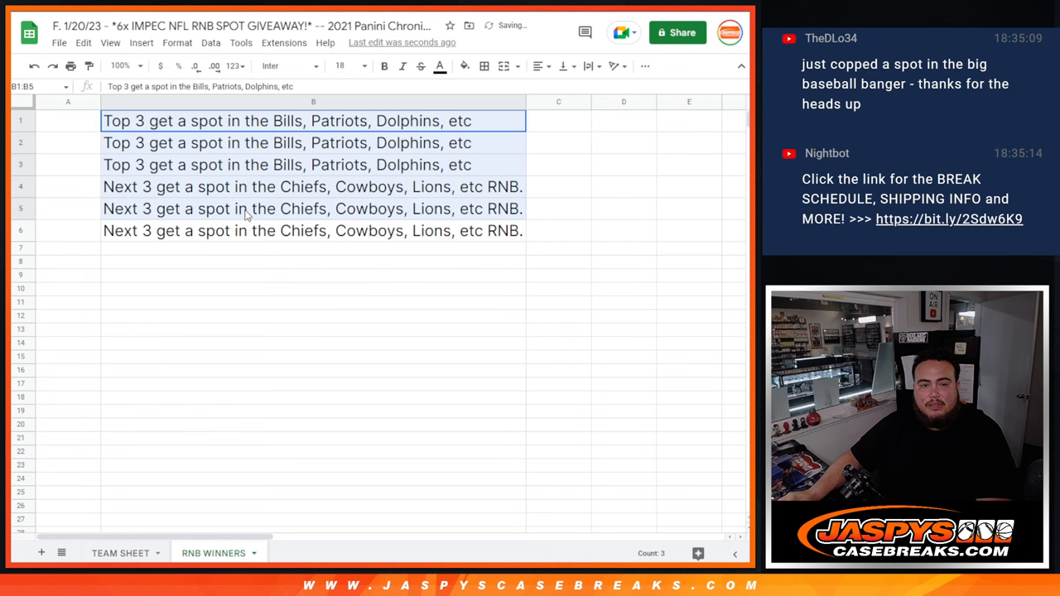
click(313, 261)
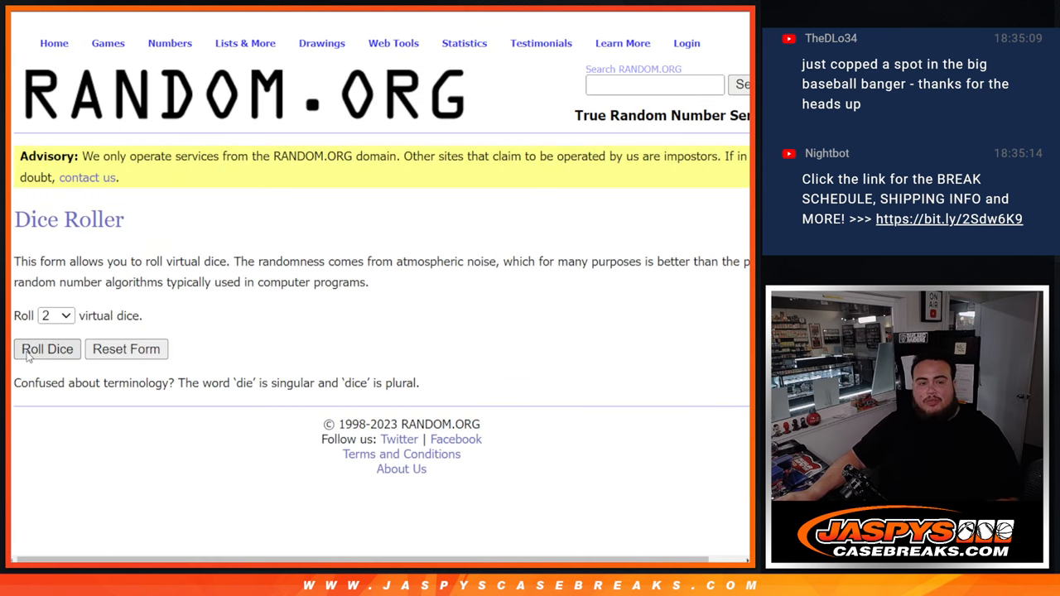
- Roll the dice and shuffle the 32 customer names twice in the List Randomizer
click(47, 349)
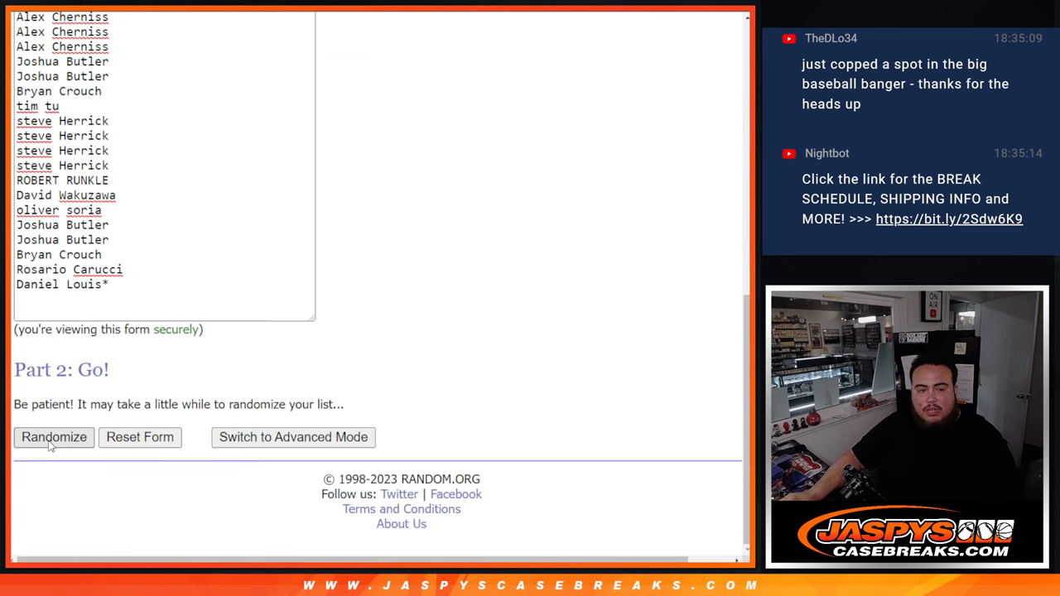
click(53, 437)
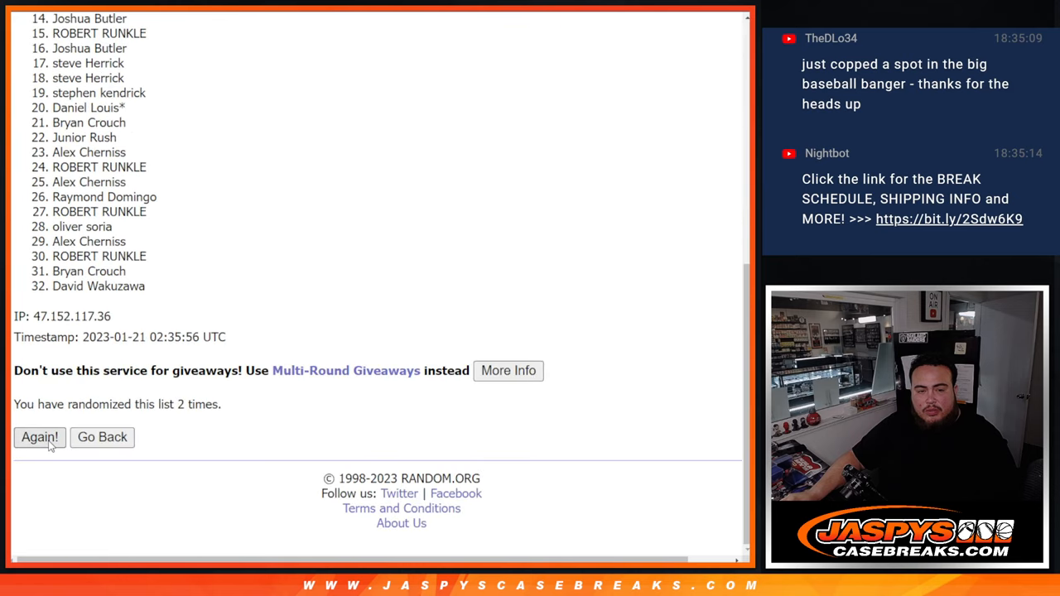
click(39, 437)
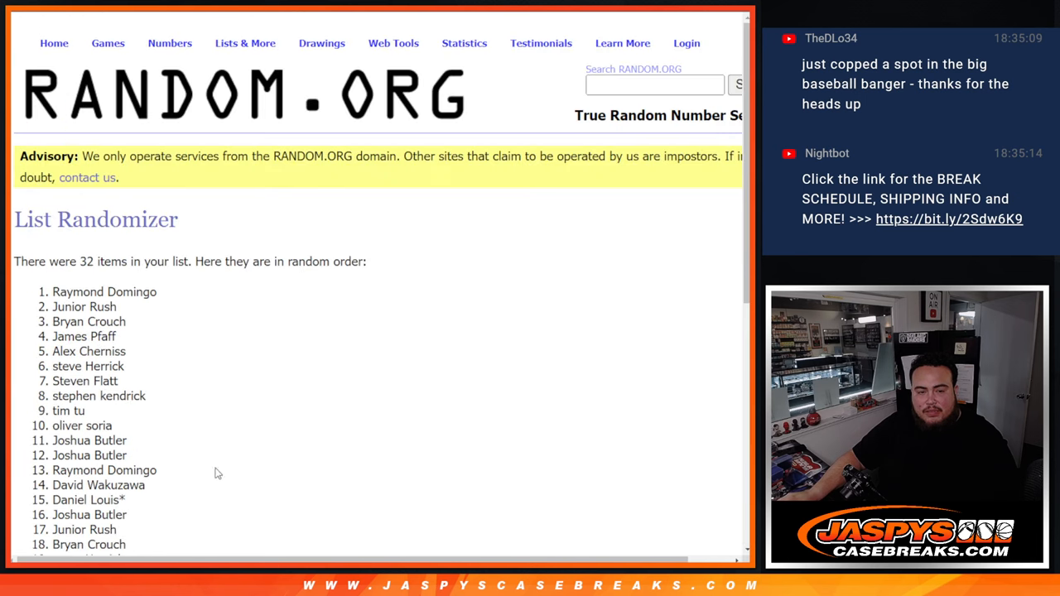
scroll(down, 3)
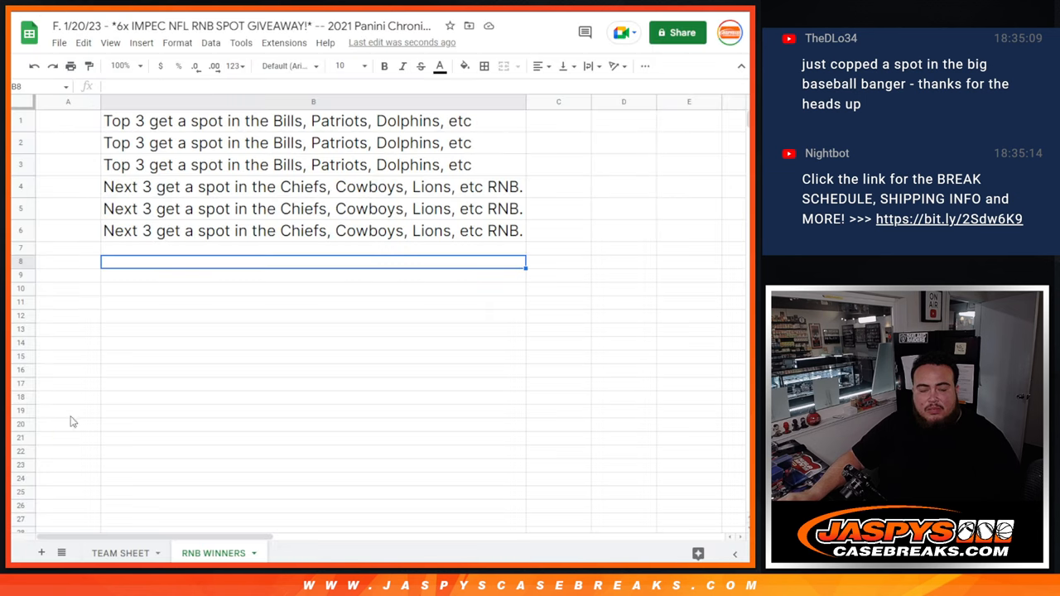
click(120, 554)
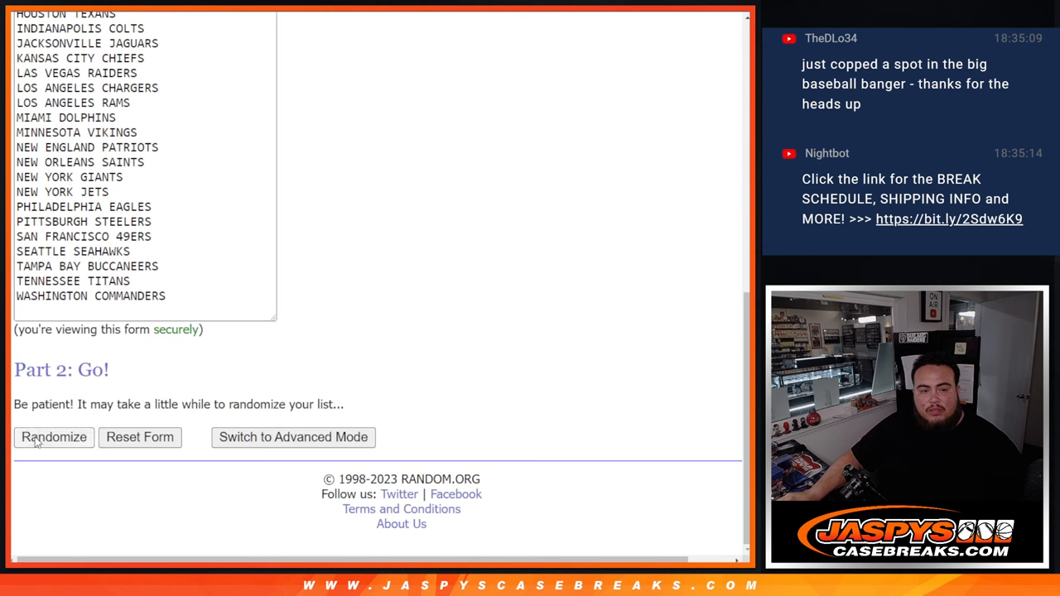
- Randomize the 32 NFL teams, then shuffle them again twice more
click(54, 438)
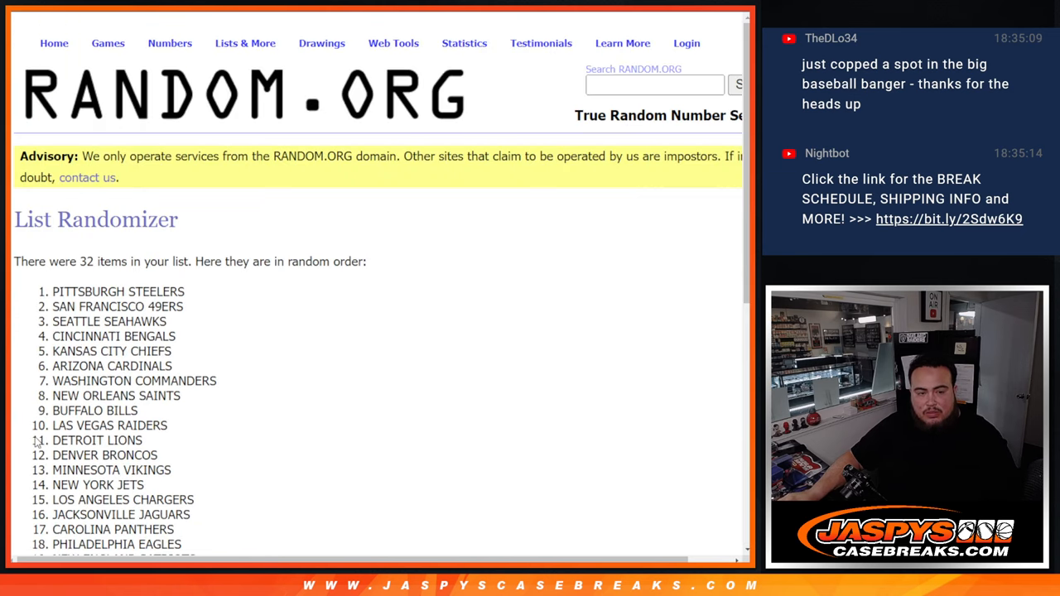
scroll(down, 3)
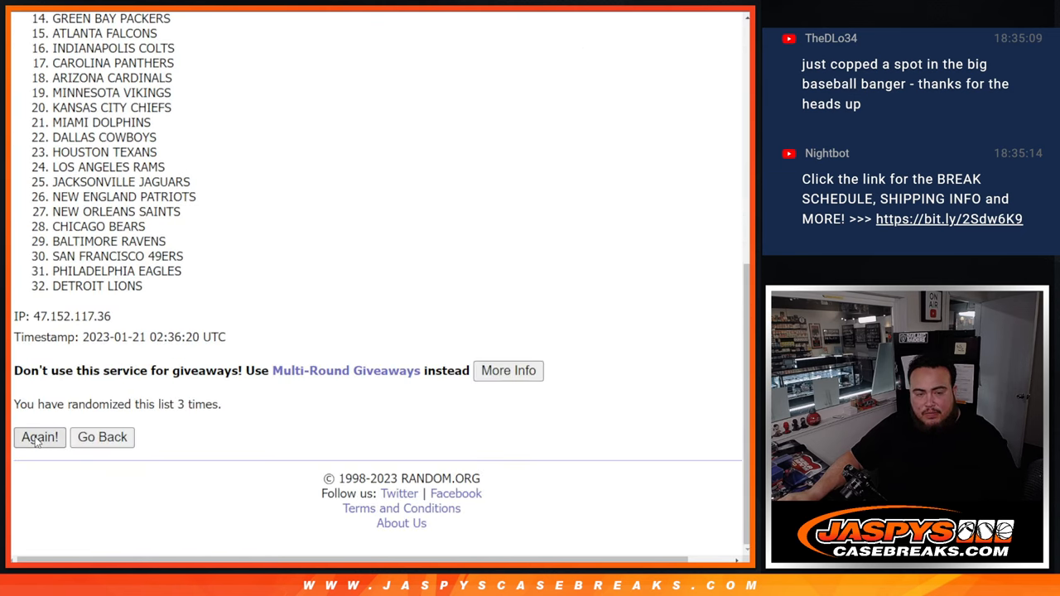
click(39, 438)
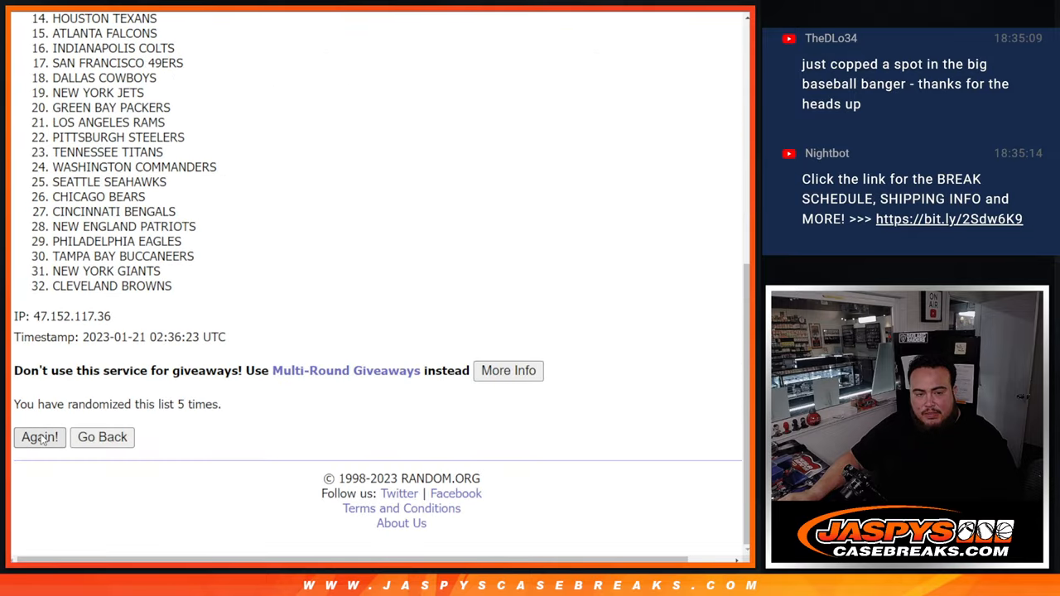
click(39, 437)
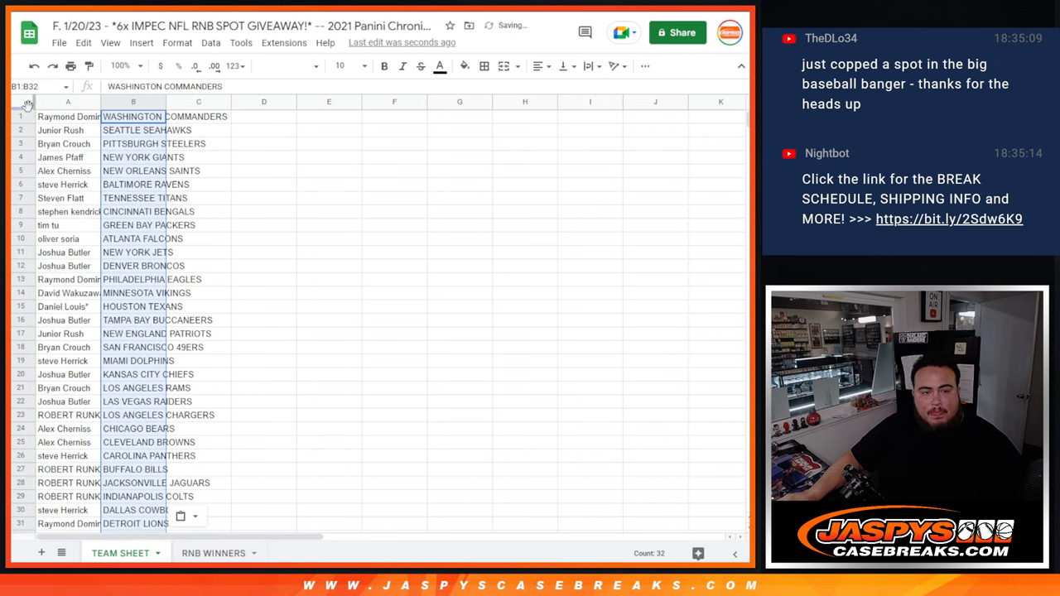
- Set the team sheet's text to size 14 and sort the sheet A to Z by team
click(340, 65)
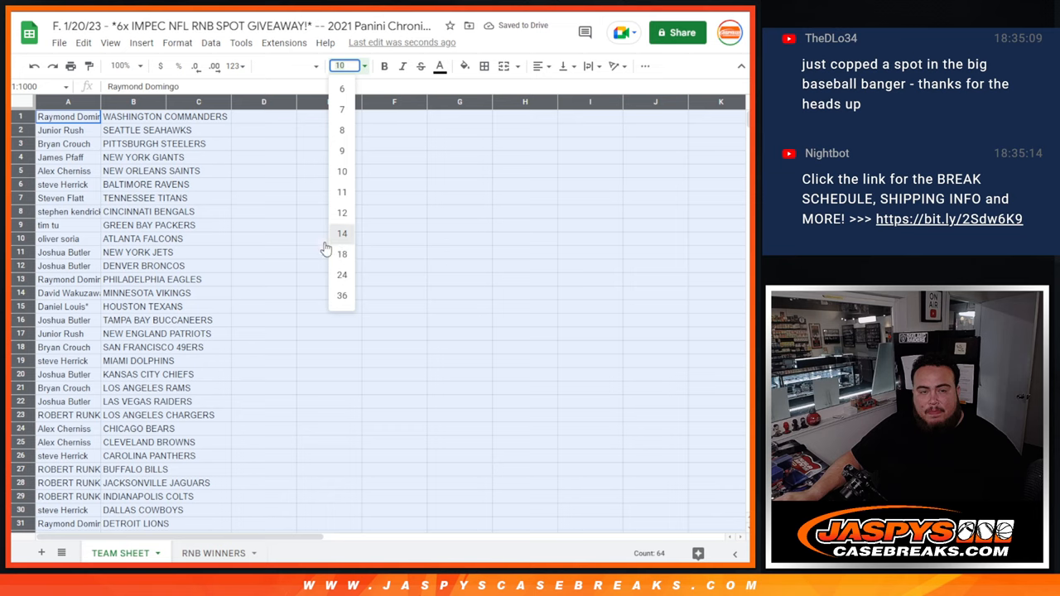
click(341, 233)
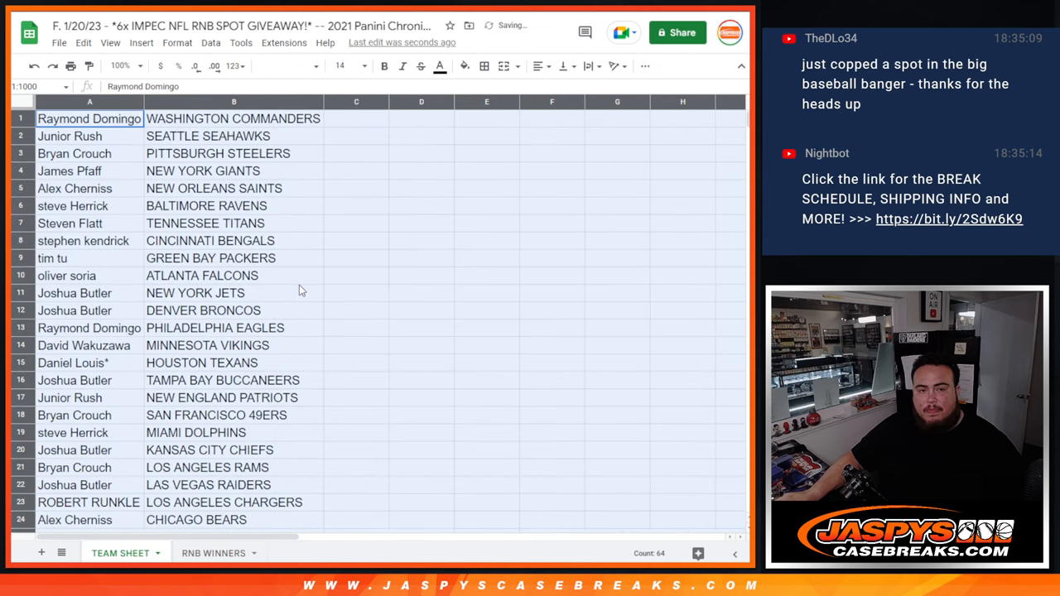
scroll(down, 3)
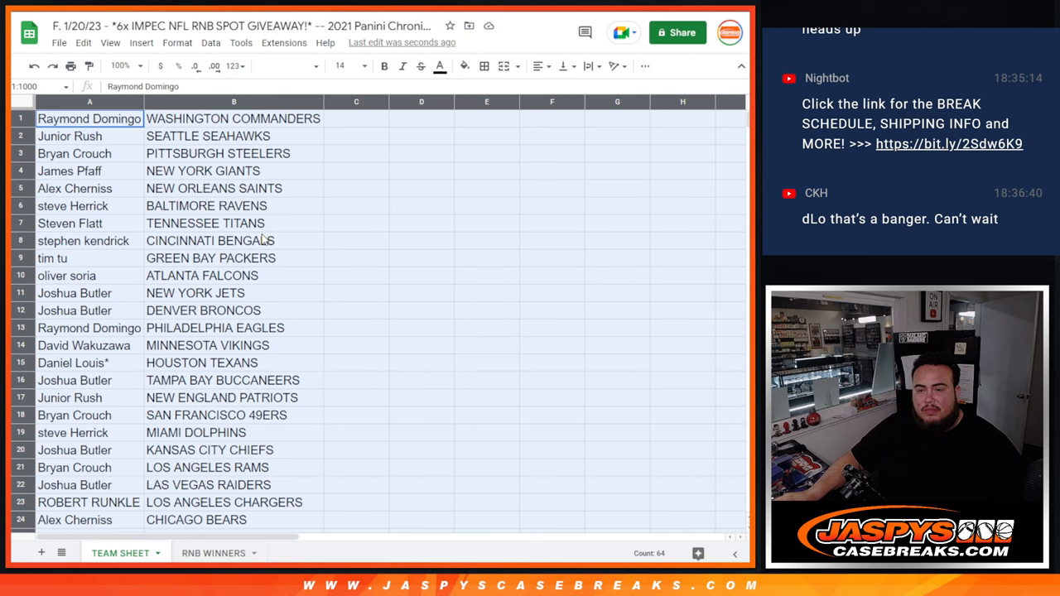
right_click(234, 101)
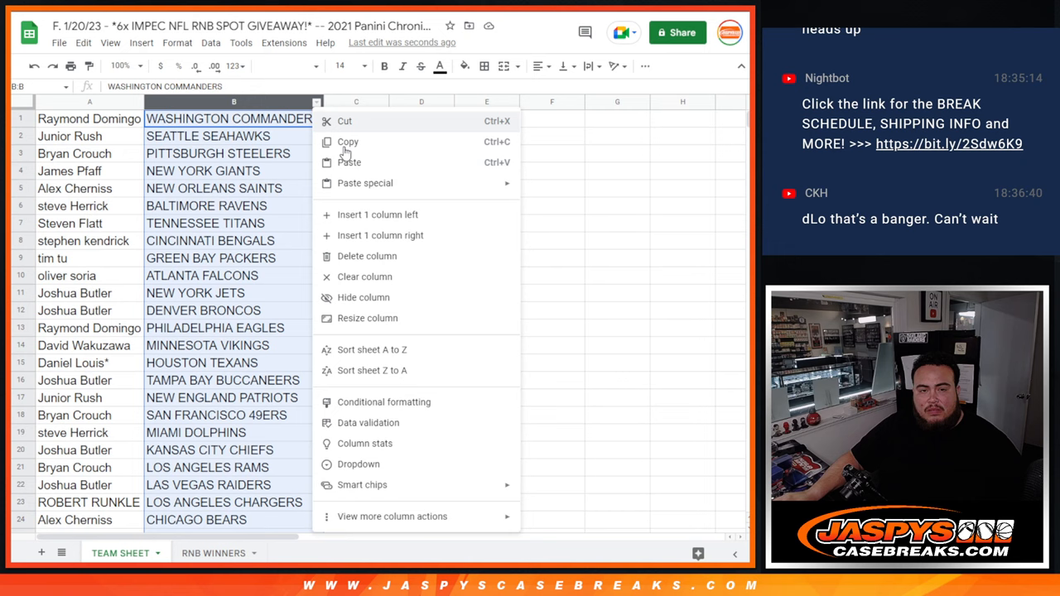
click(371, 348)
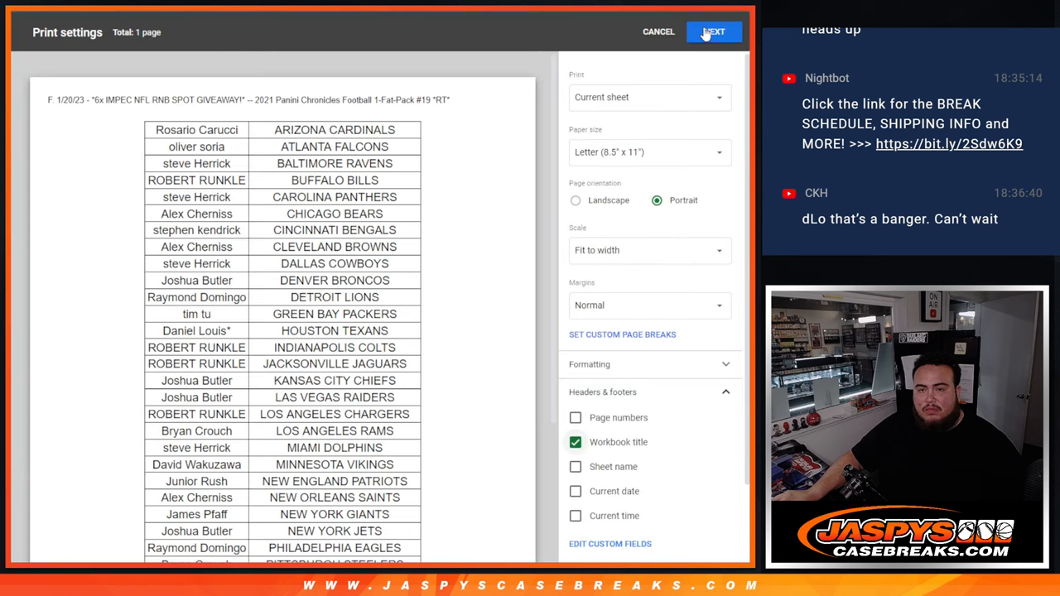
- Print the alphabetized customer-team list through the print settings and printer dialog
click(713, 31)
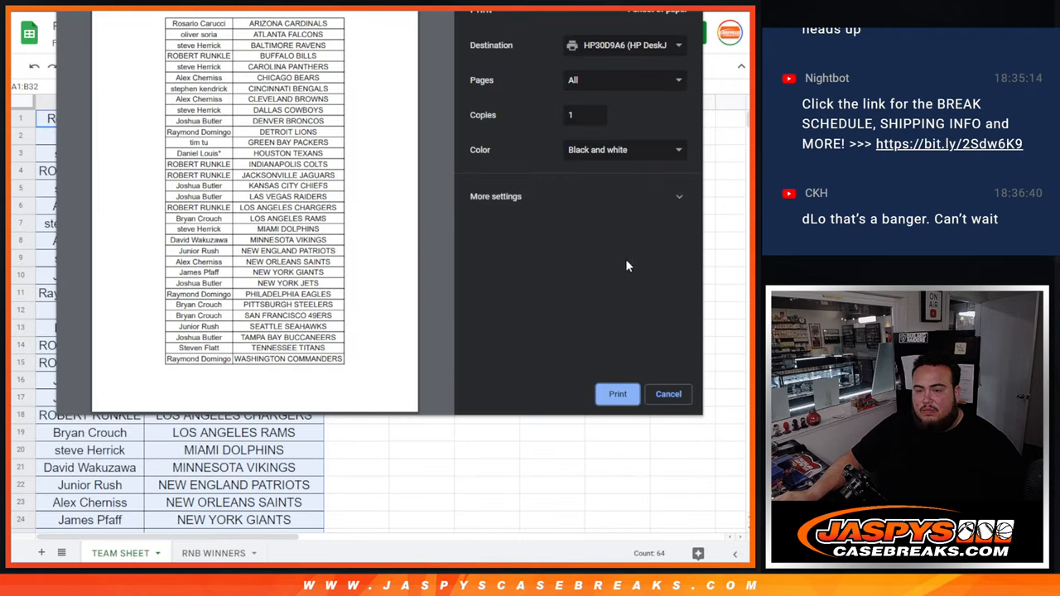
click(667, 393)
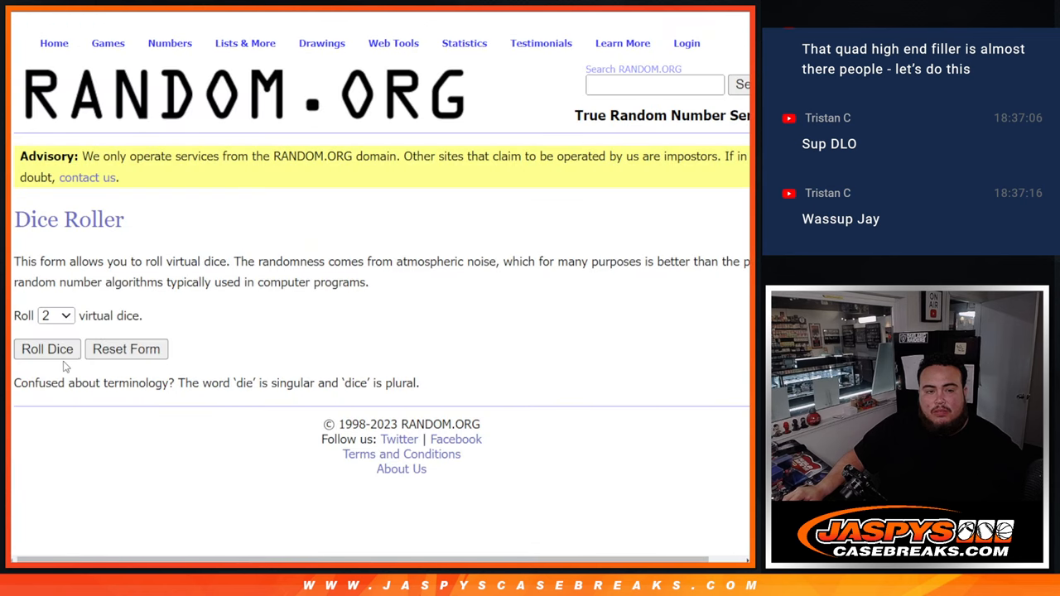
- Roll the dice and keep shuffling the customer name list until it is randomized ten times
click(47, 349)
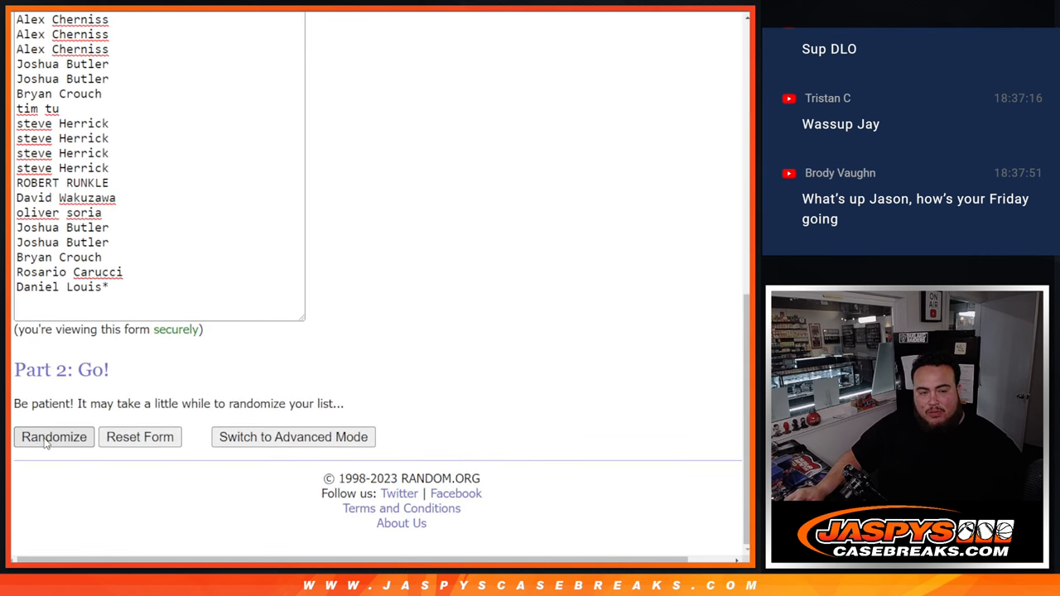
click(54, 436)
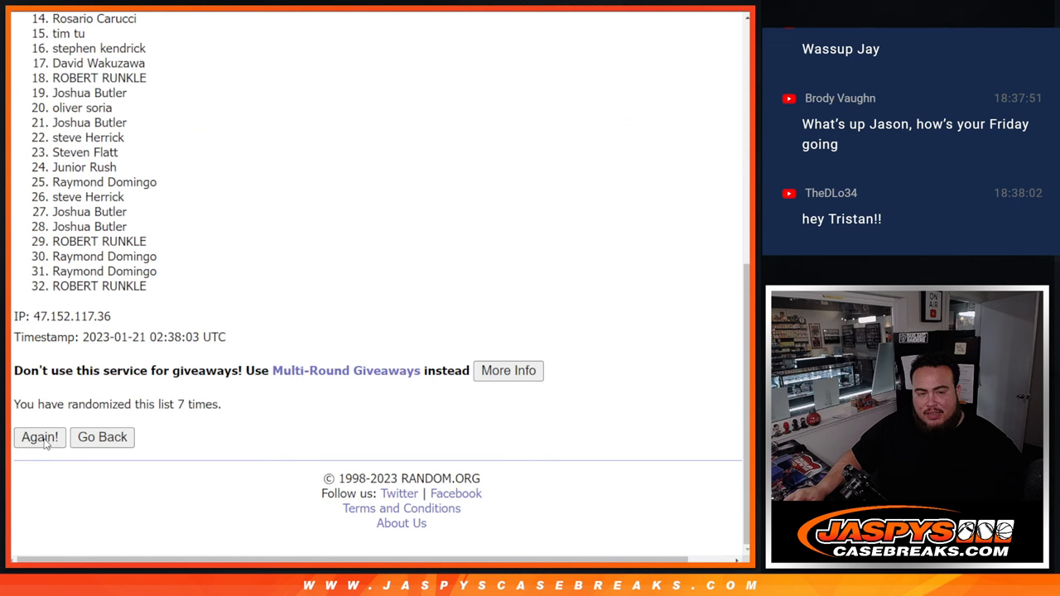
click(39, 437)
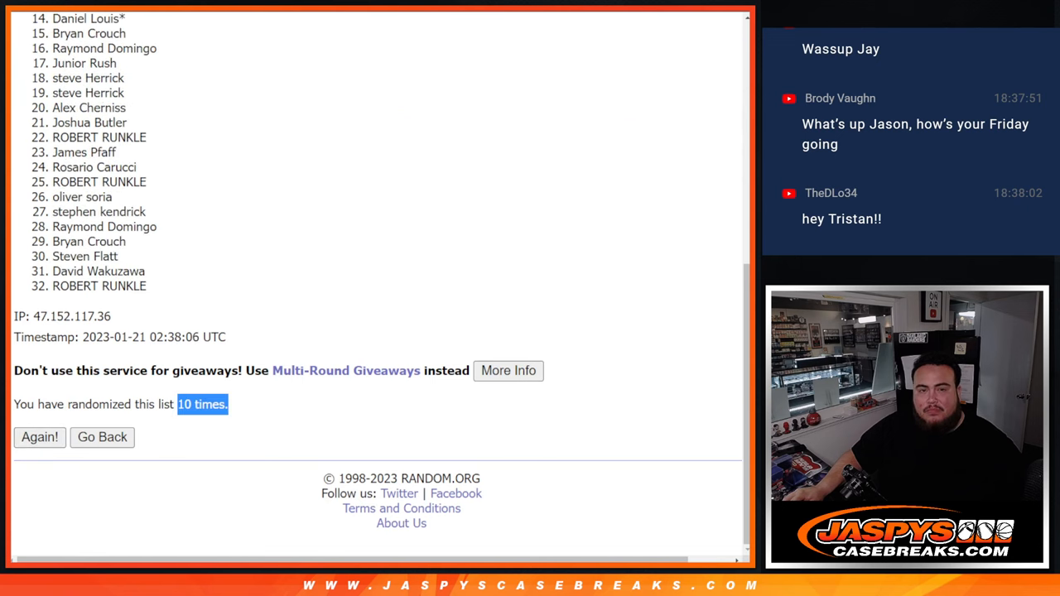
mouse_move(673, 470)
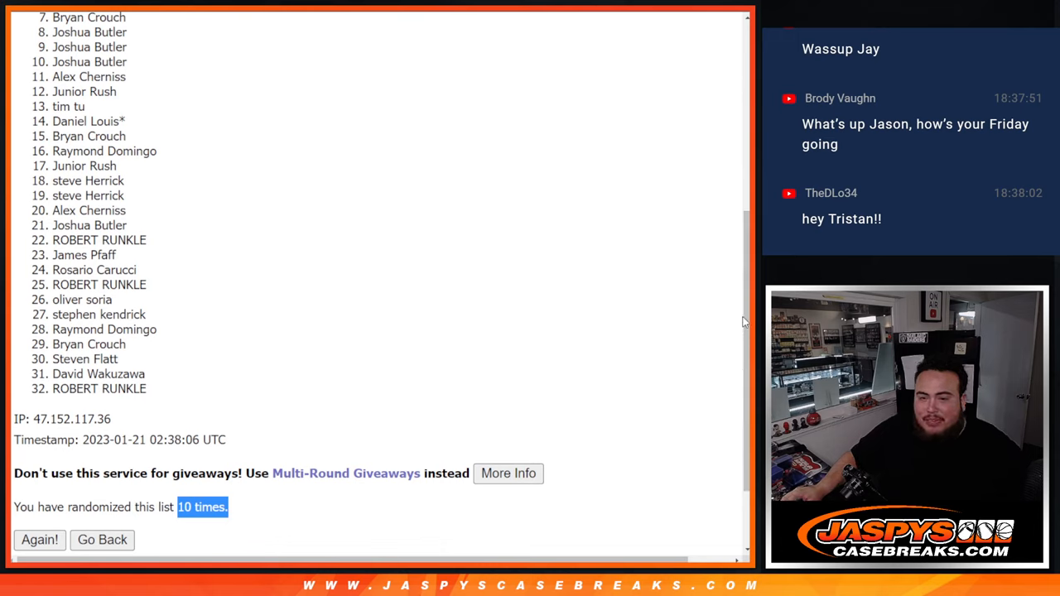
scroll(down, 3)
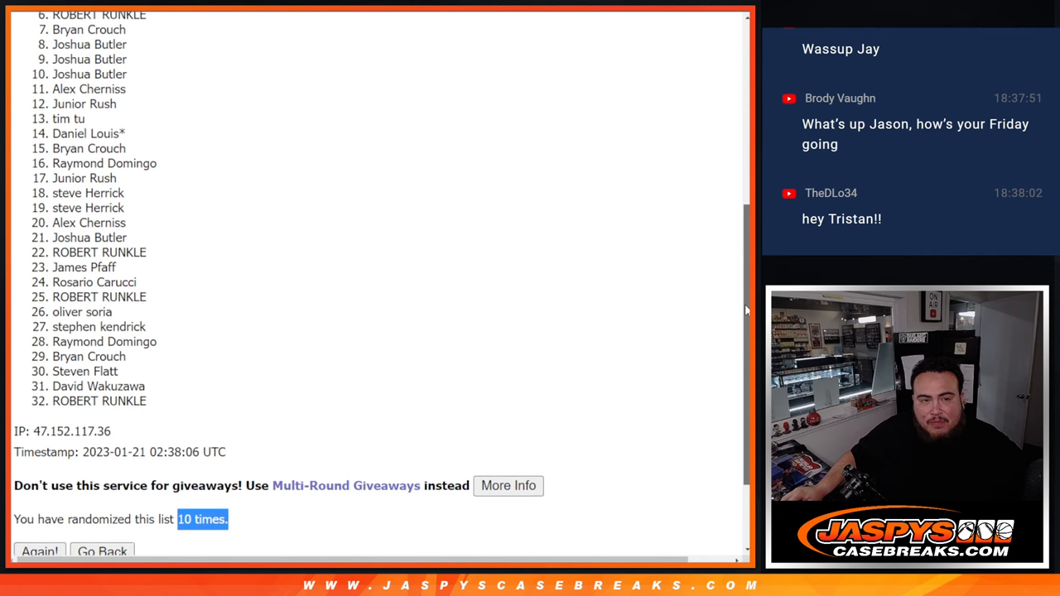
scroll(down, 3)
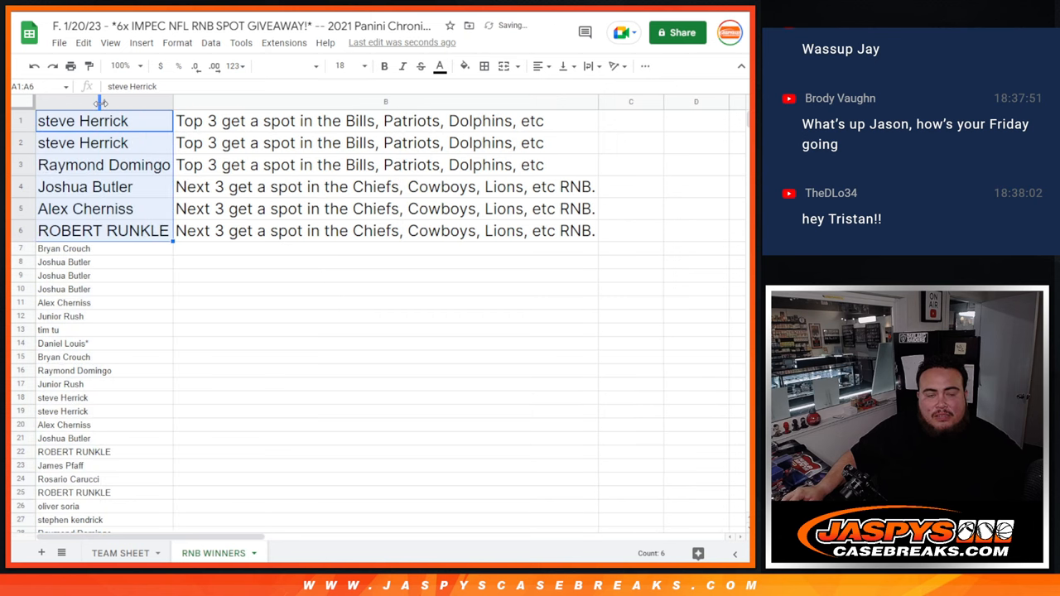
mouse_move(139, 135)
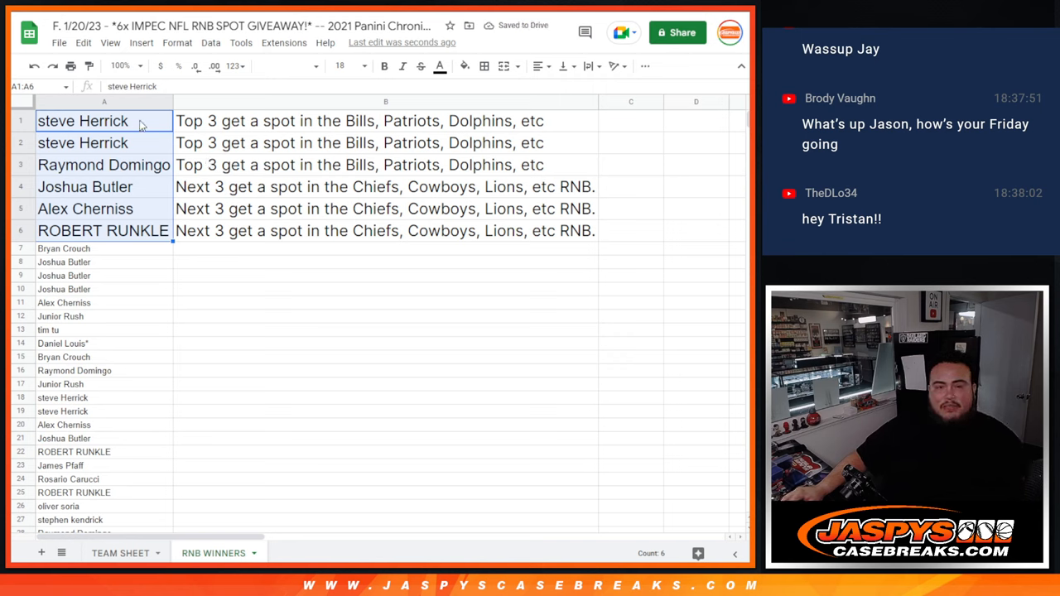
click(82, 143)
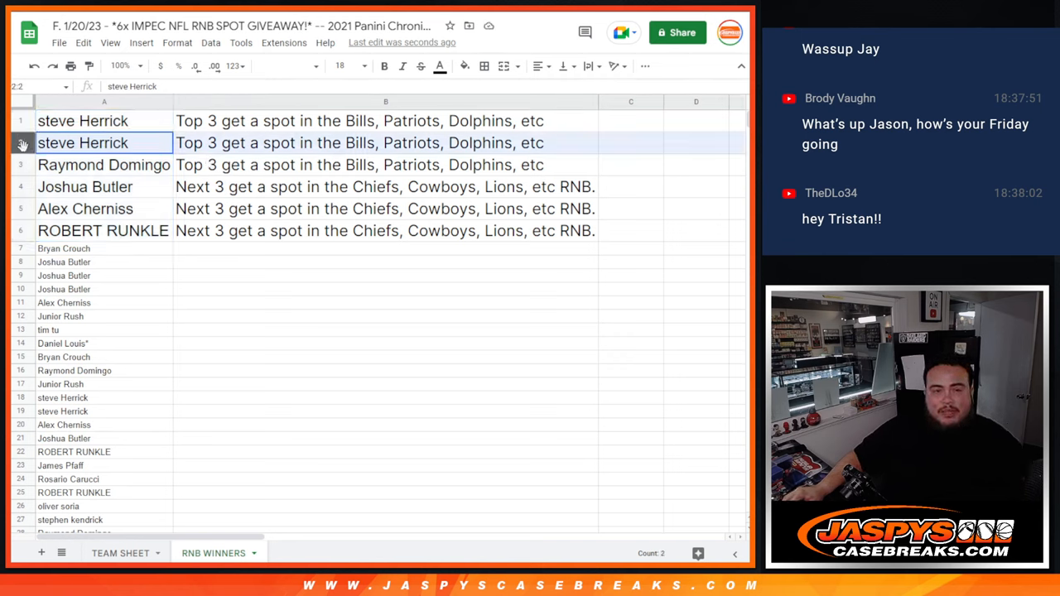
click(103, 164)
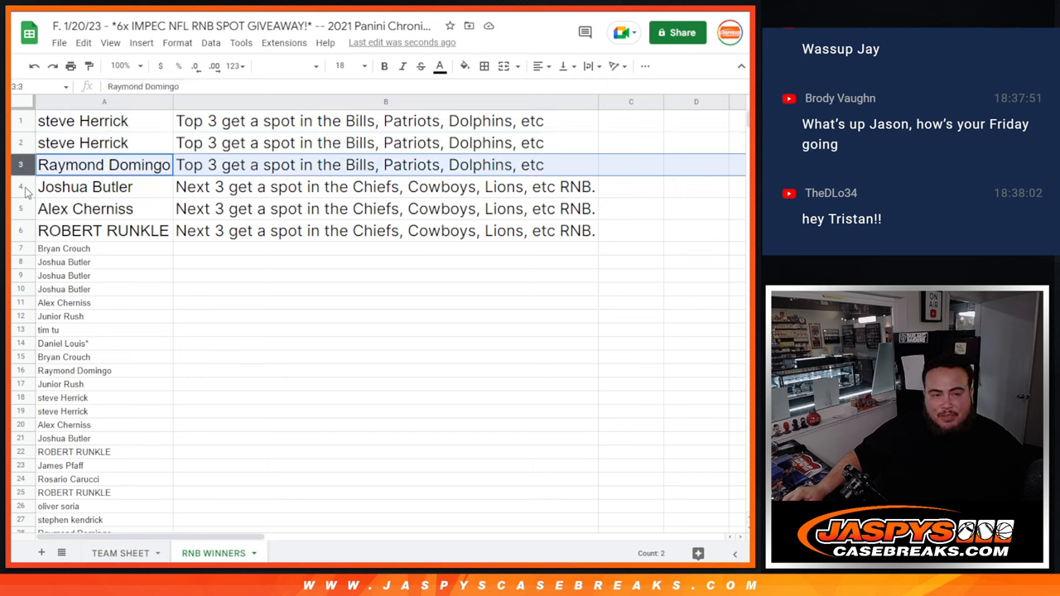
click(85, 208)
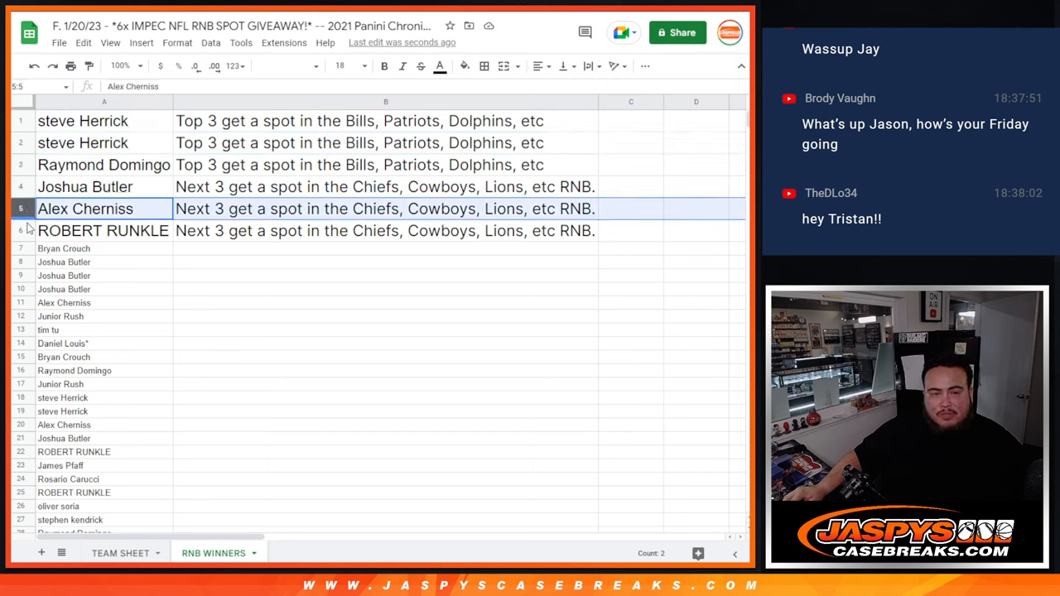
click(103, 230)
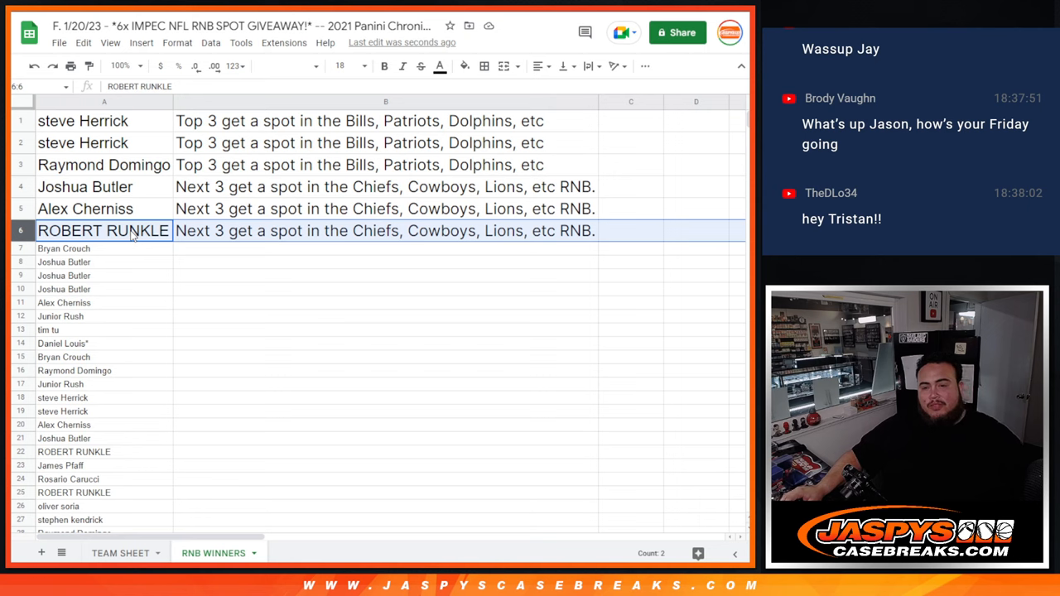